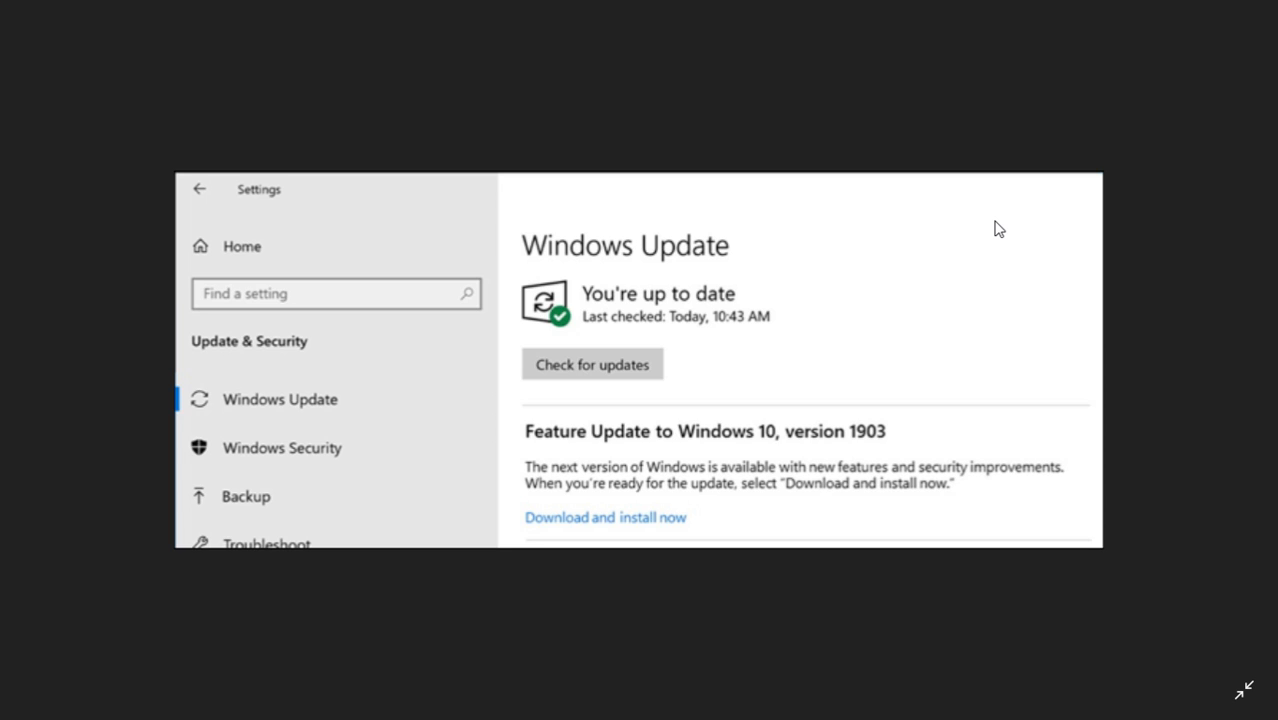
mouse_move(568, 404)
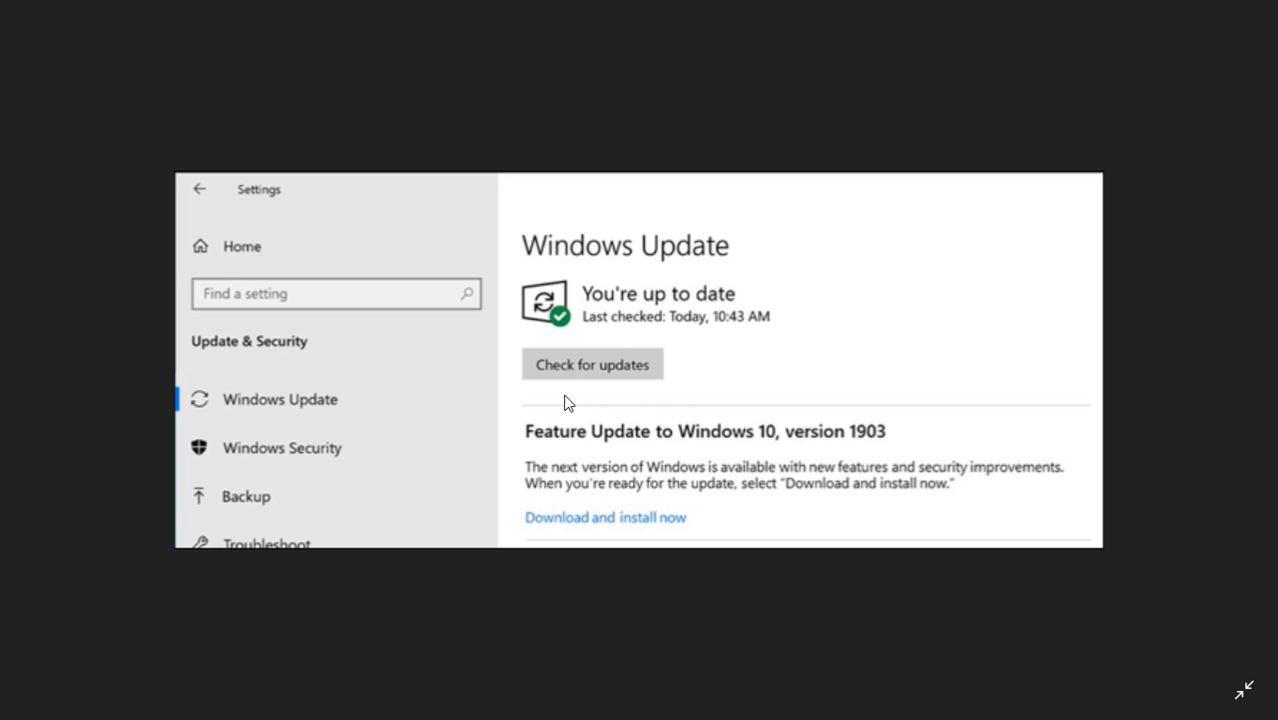
mouse_move(848, 336)
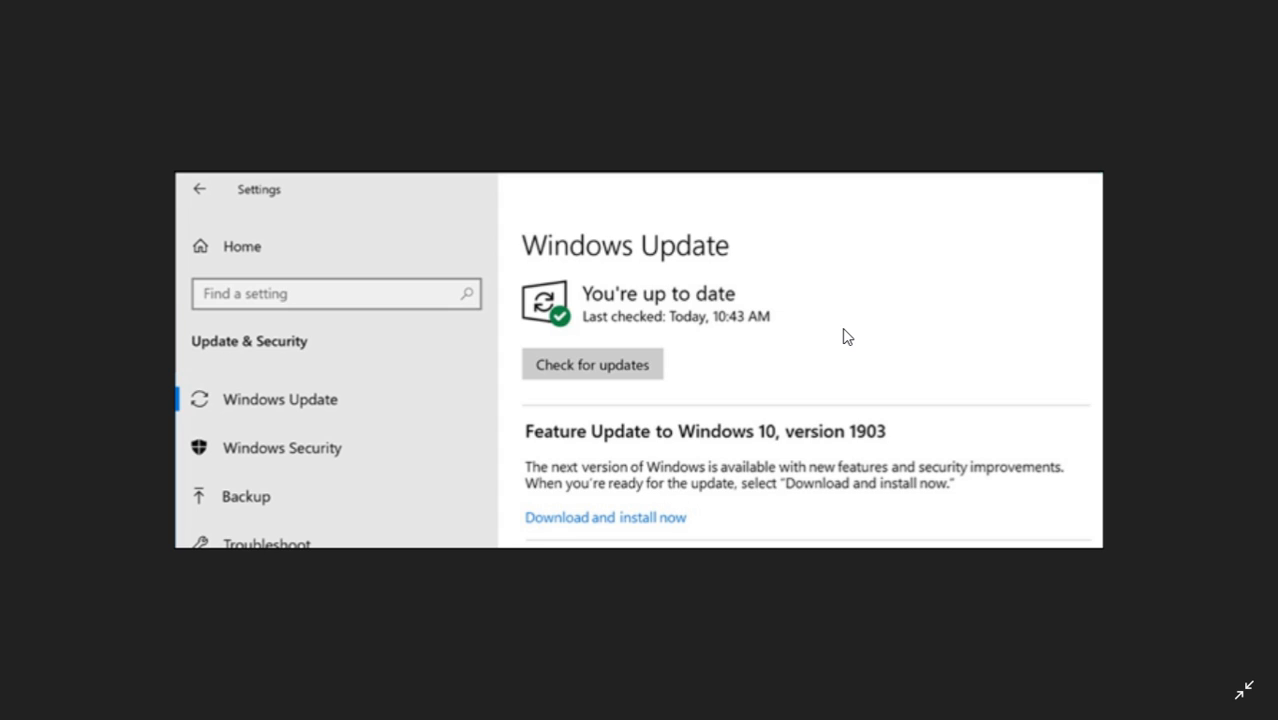
mouse_move(778, 448)
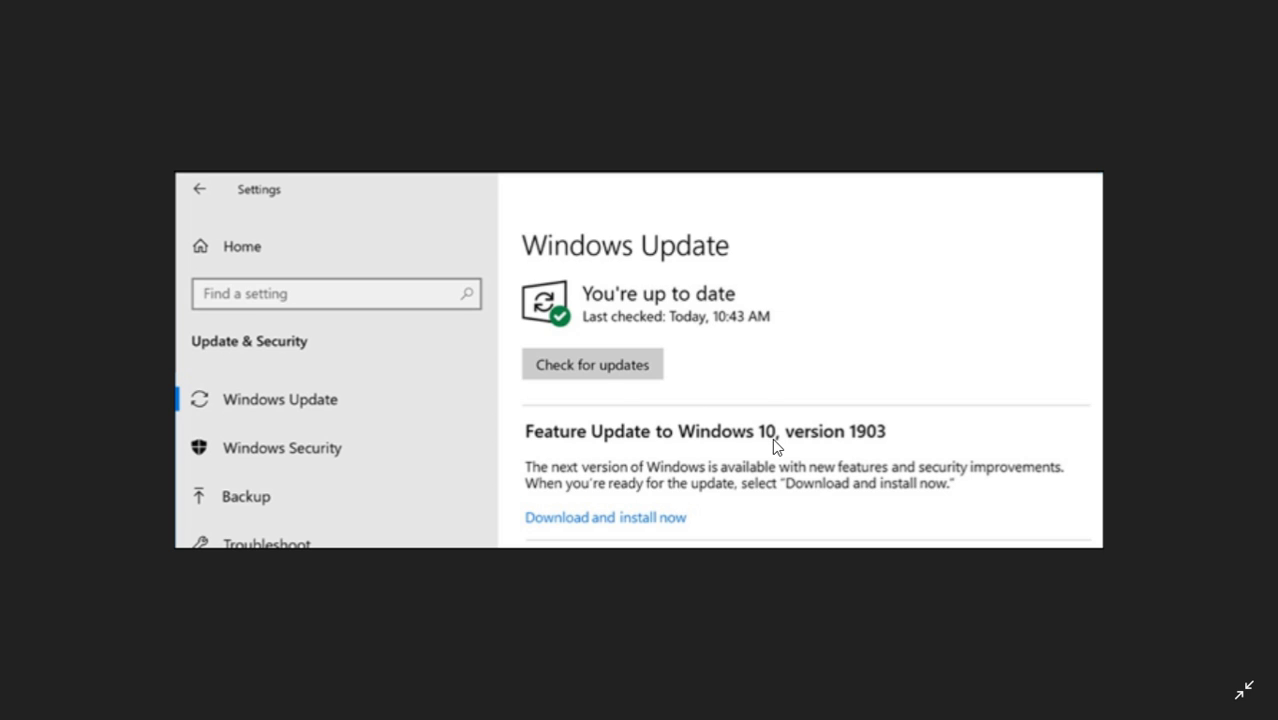
mouse_move(754, 524)
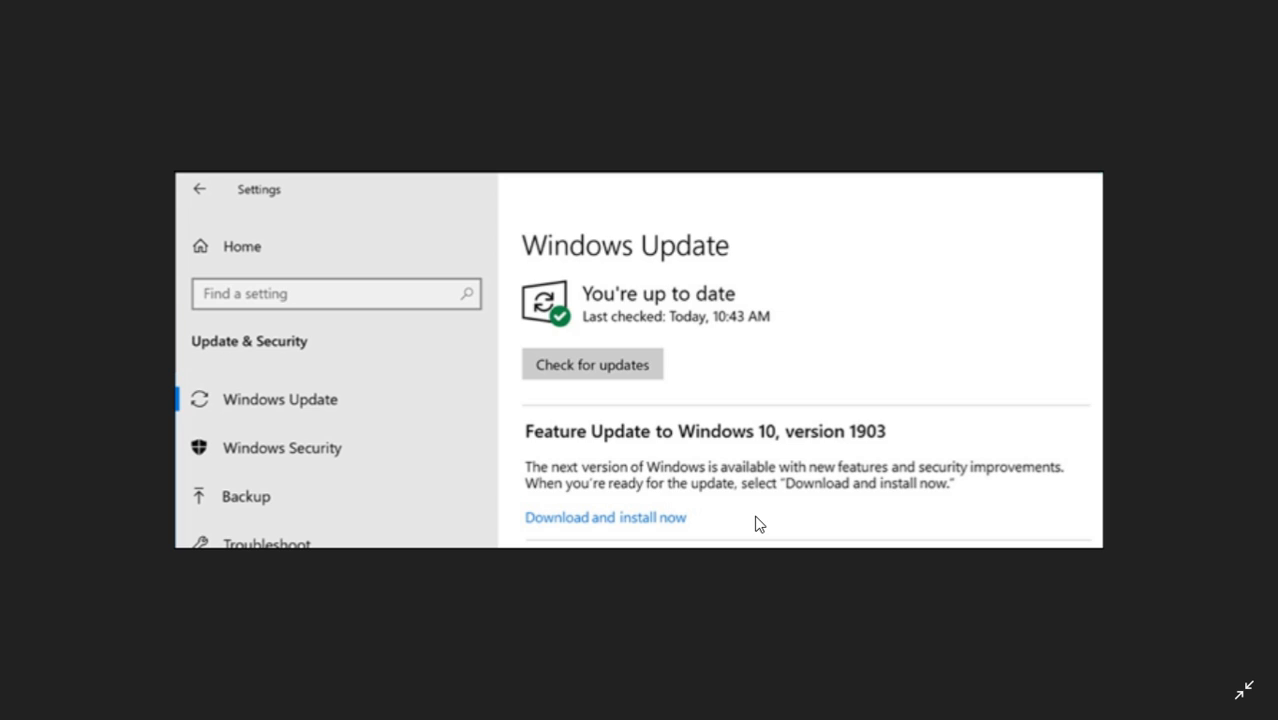
mouse_move(684, 440)
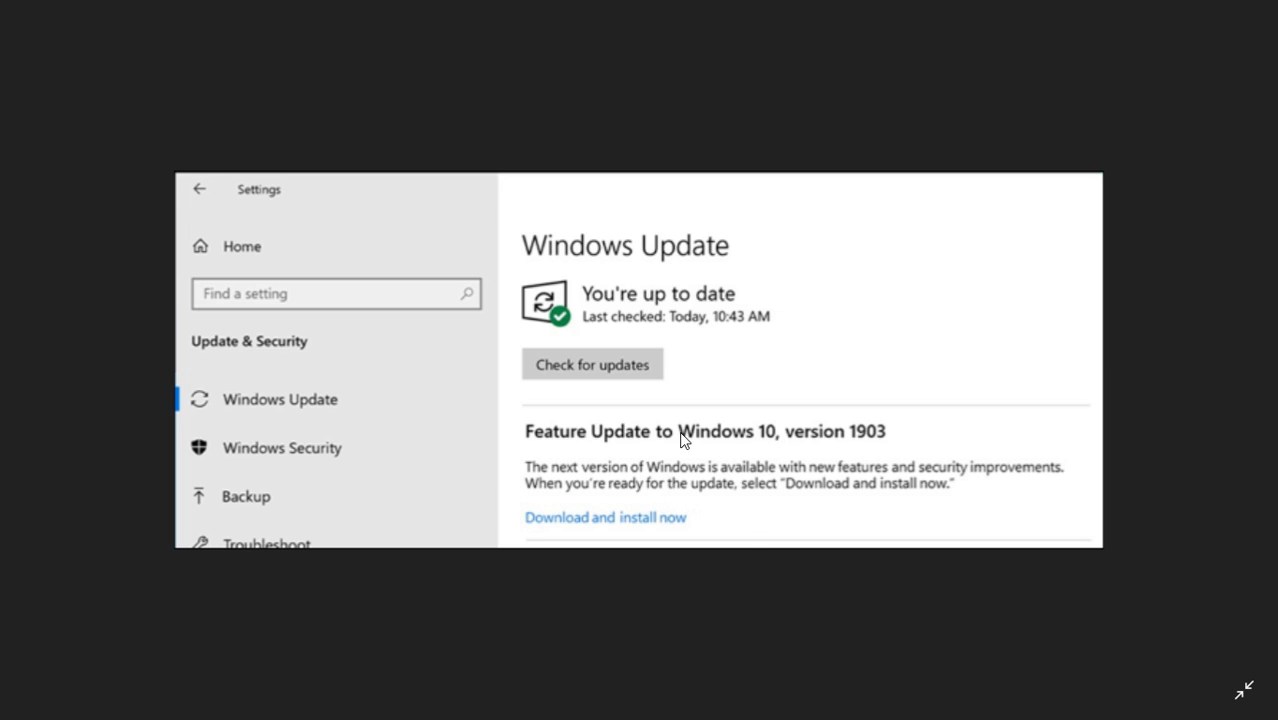
mouse_move(644, 372)
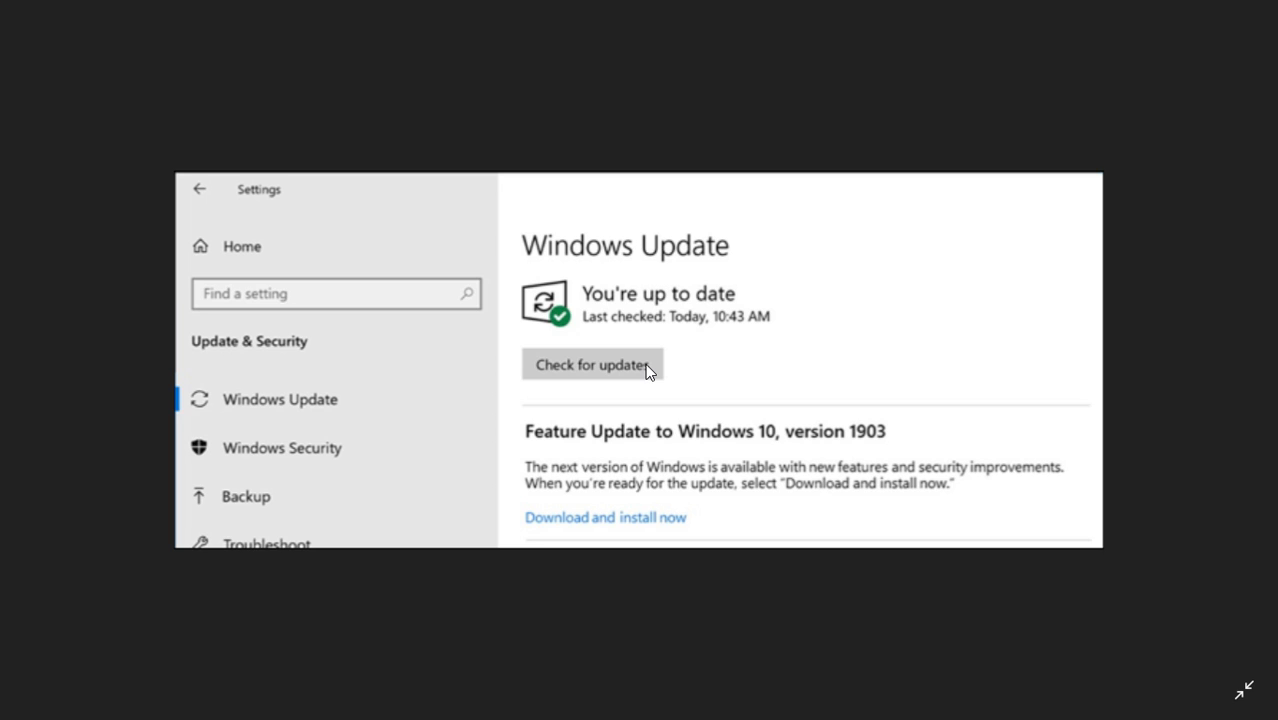
mouse_move(764, 376)
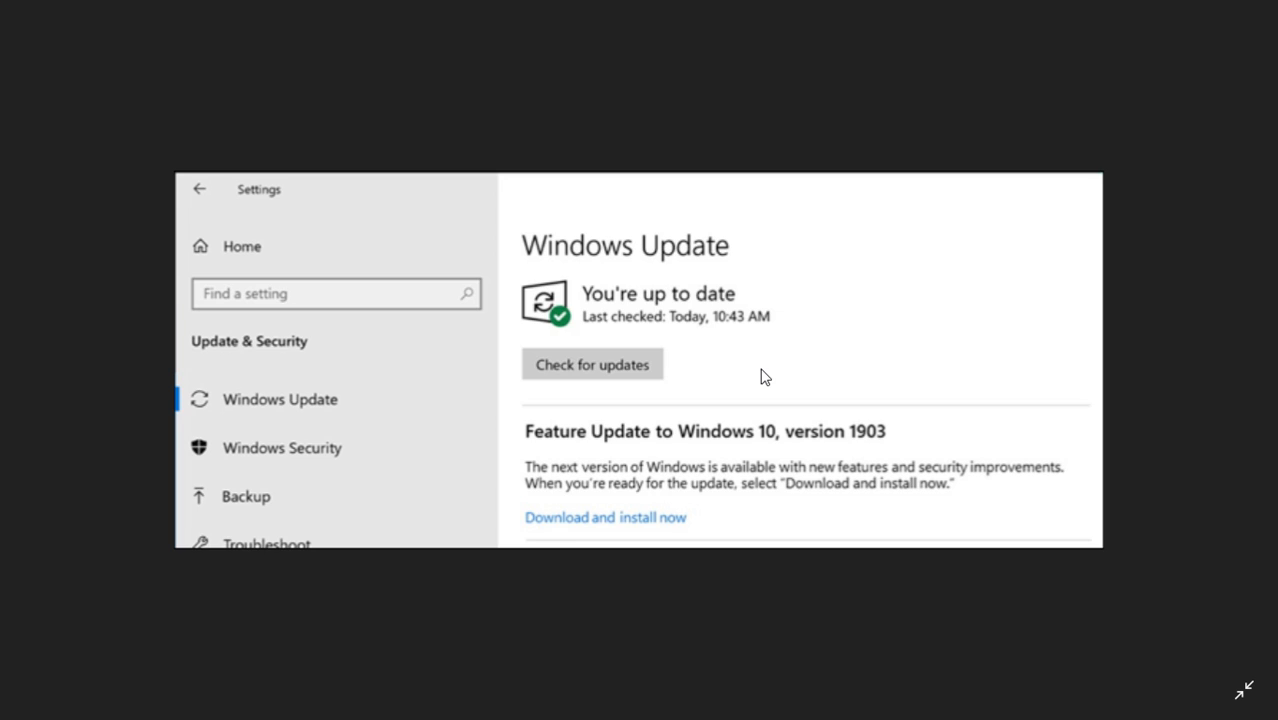
mouse_move(676, 528)
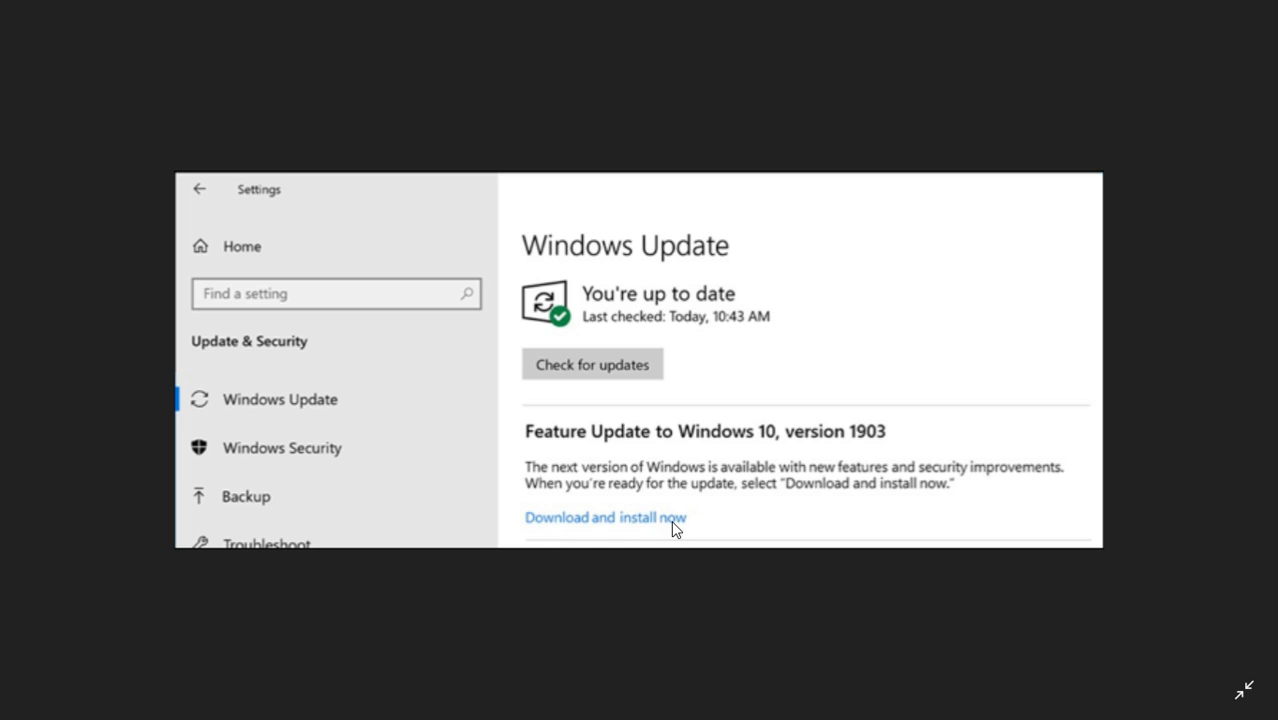
mouse_move(836, 504)
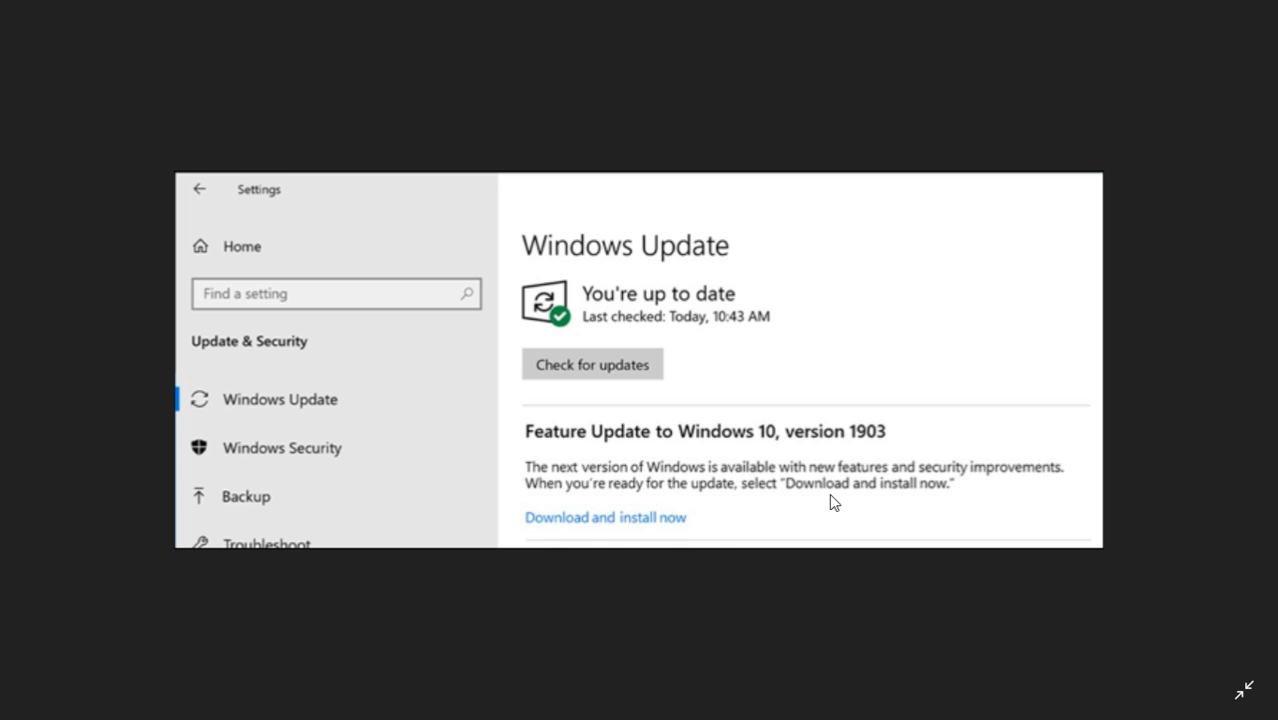